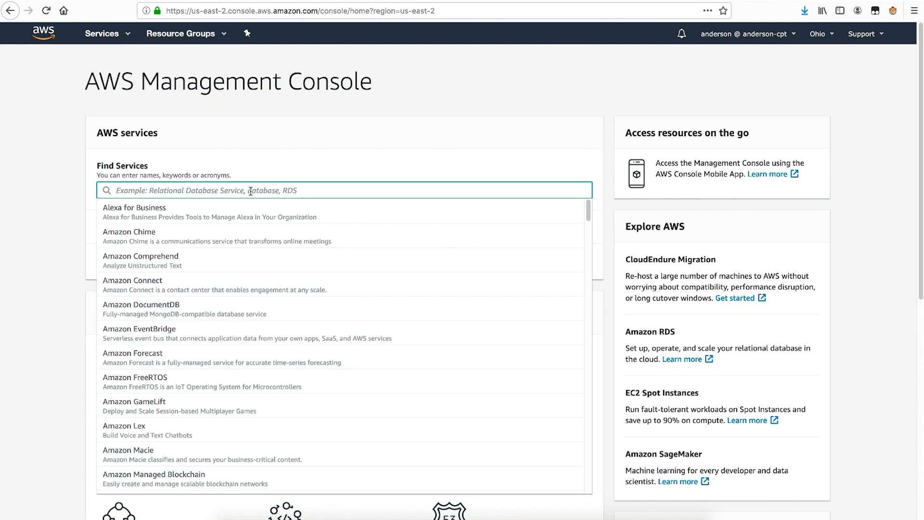
Find EC2 under Services and select the Windows 2012 instance in the Instances list.
text(EC2)
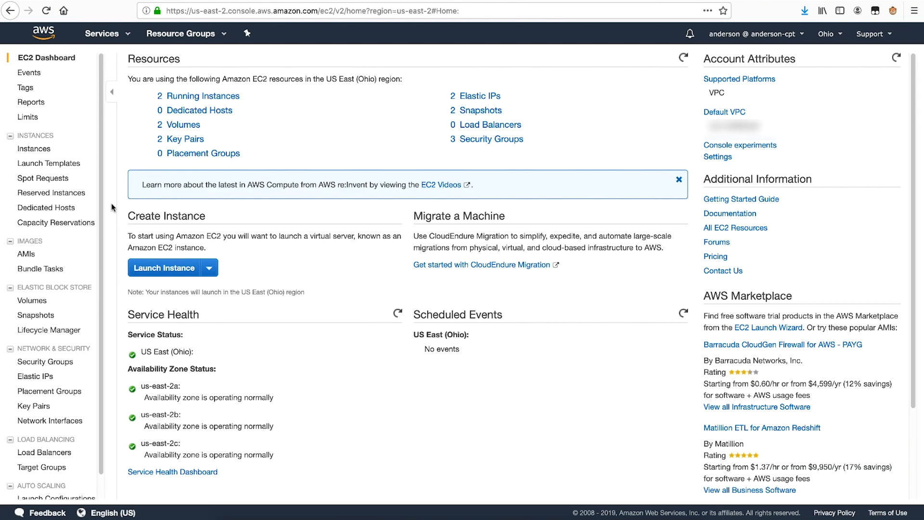
mouse_move(47, 157)
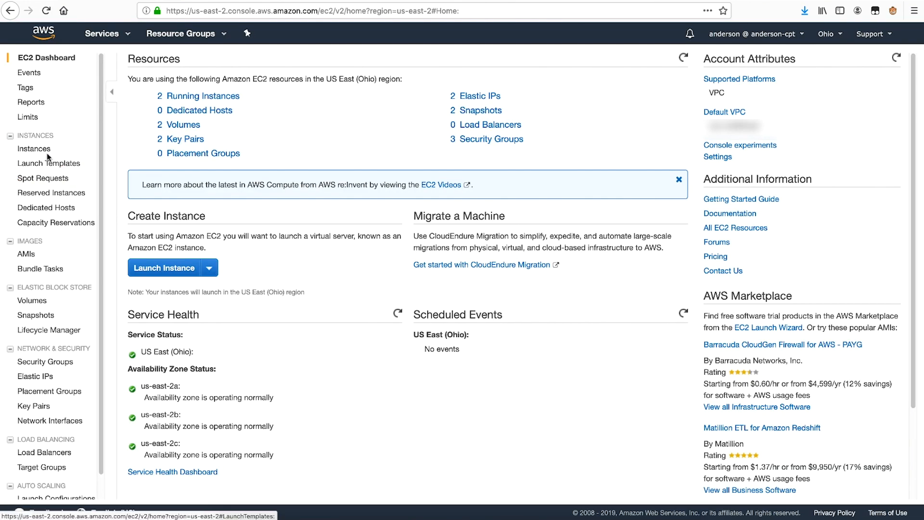
click(34, 148)
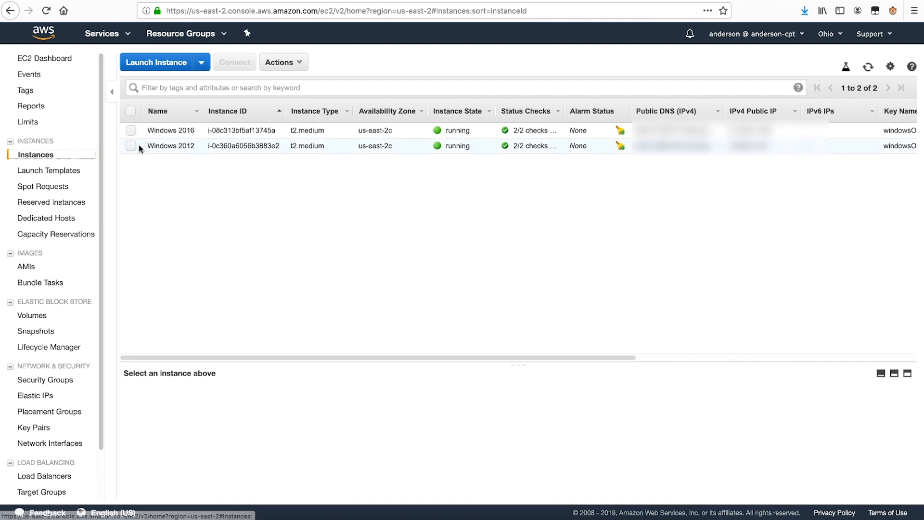
click(131, 146)
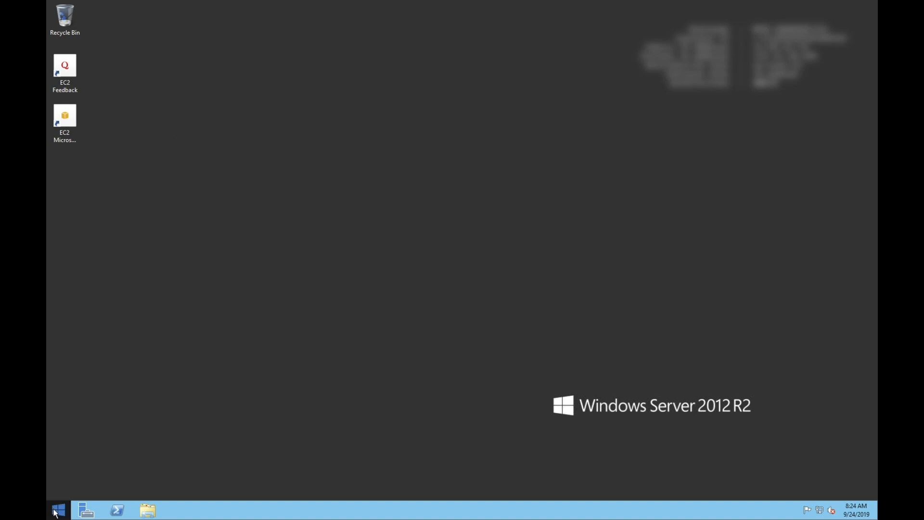
In Ec2 Service Properties Image settings, choose Random administrator password and confirm Shutdown with Sysprep.
click(59, 510)
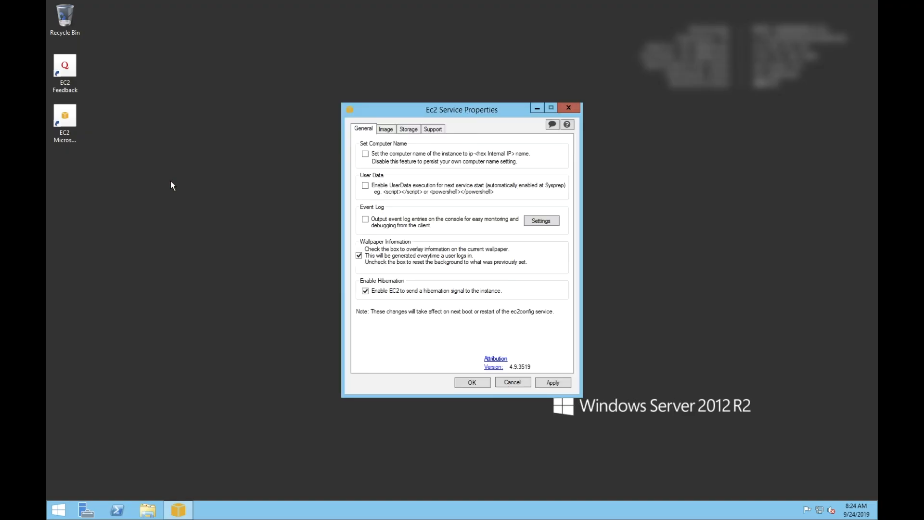
click(385, 129)
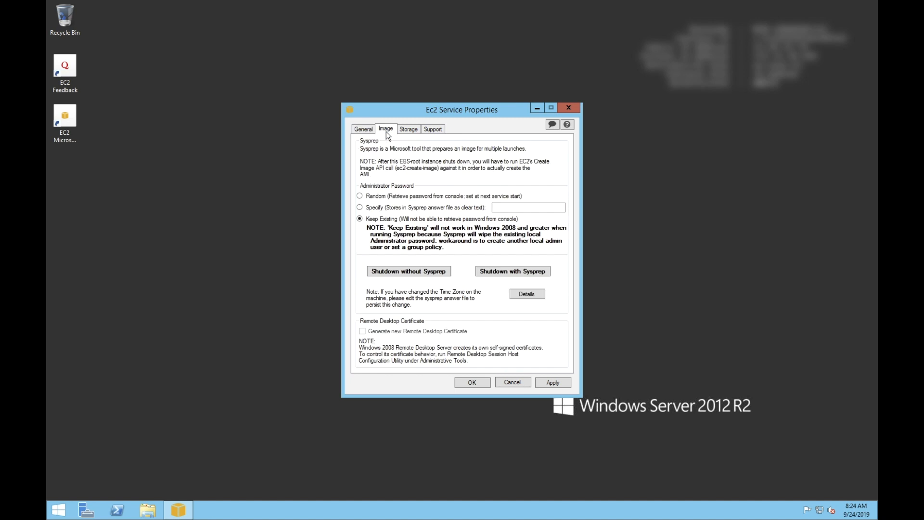
mouse_move(392, 165)
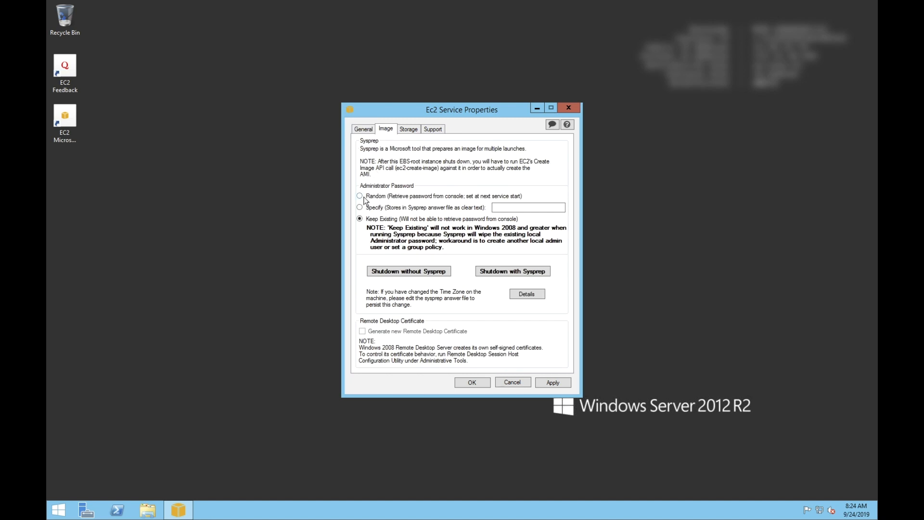
click(360, 196)
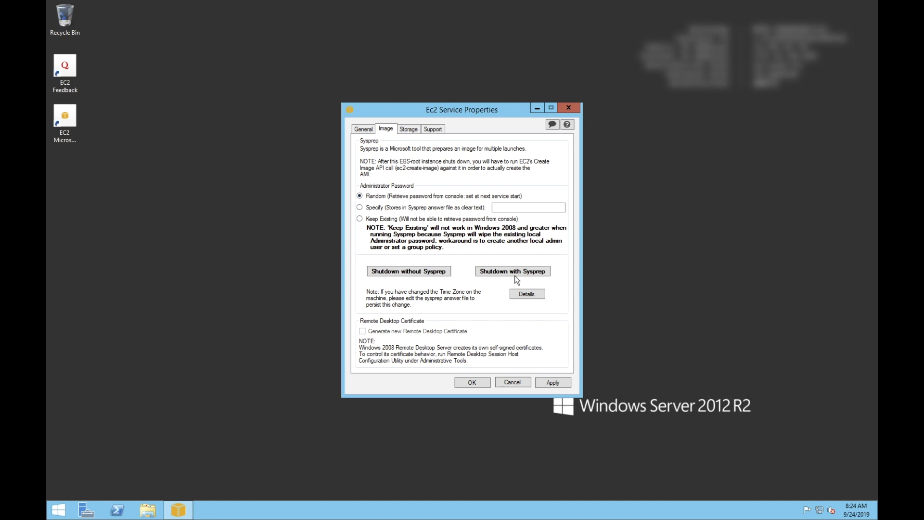
click(512, 272)
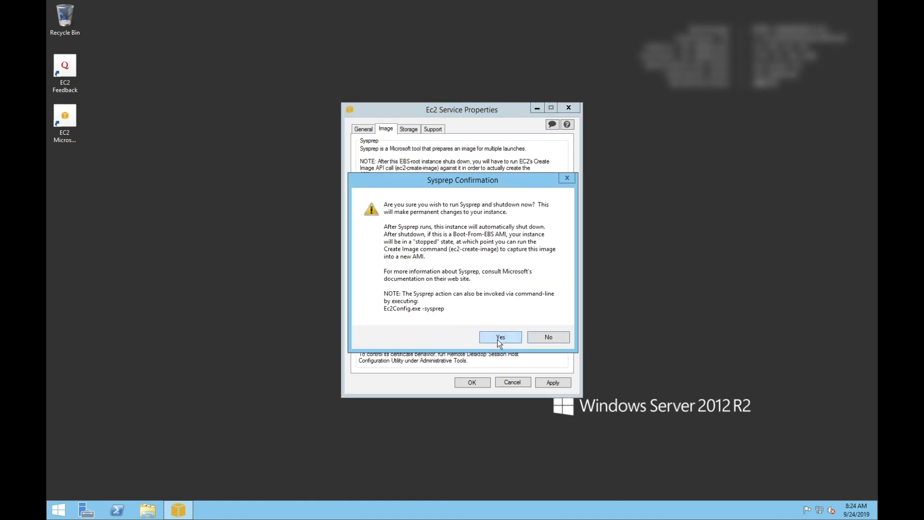
click(501, 337)
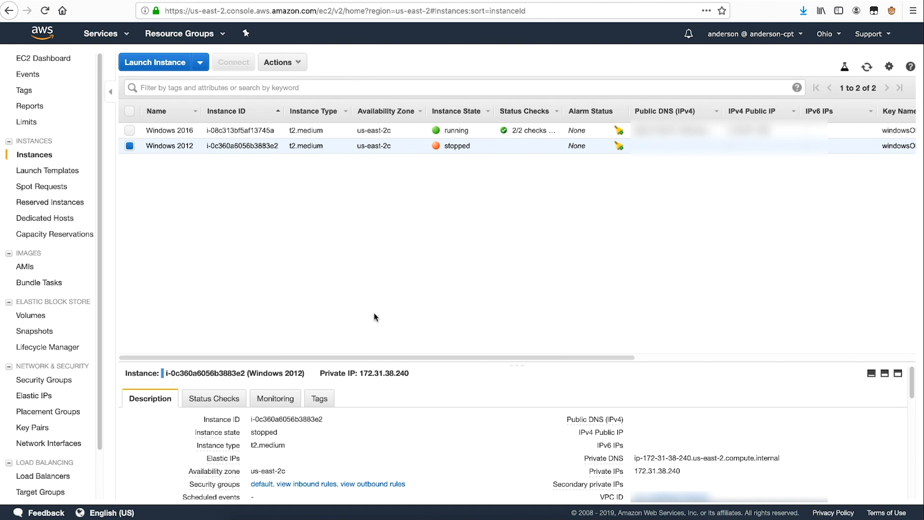
mouse_move(137, 183)
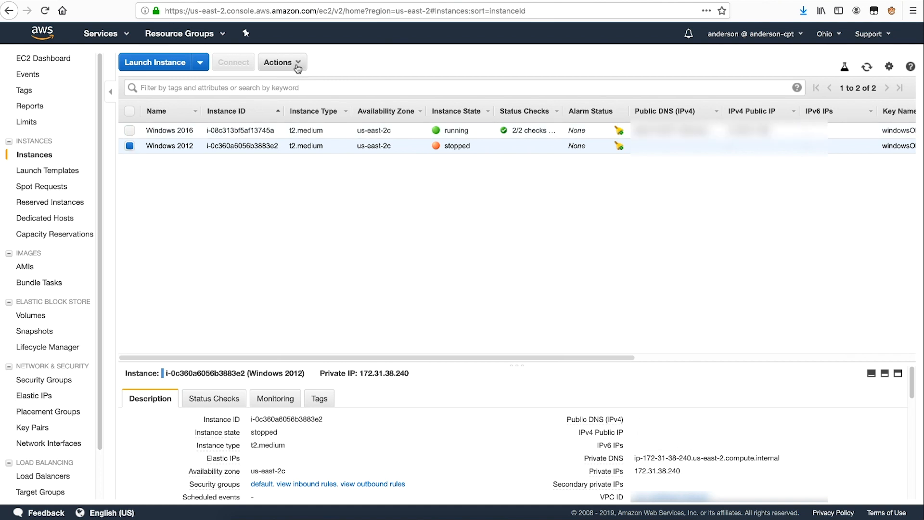
Create an image named Windows 2012 with description 'Windows 2012 AMI' from the stopped instance.
click(283, 61)
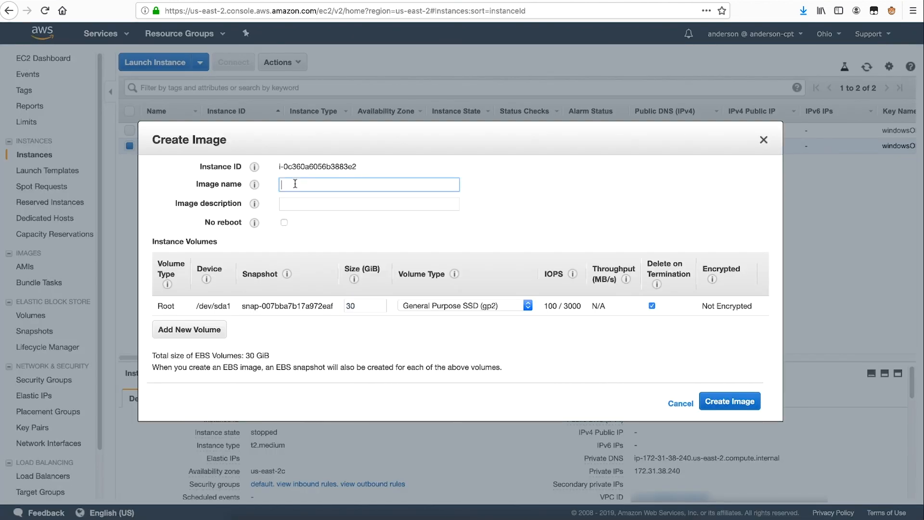
text(Windows 2012 AMI)
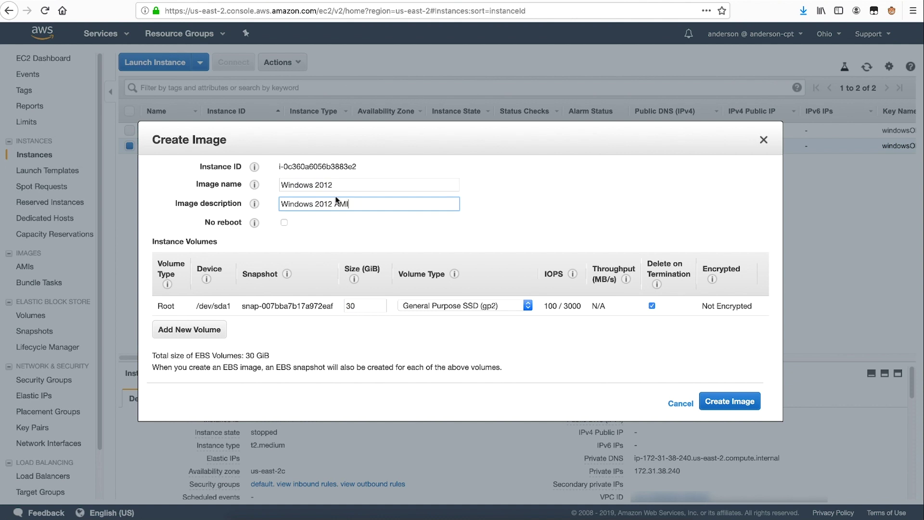
mouse_move(553, 310)
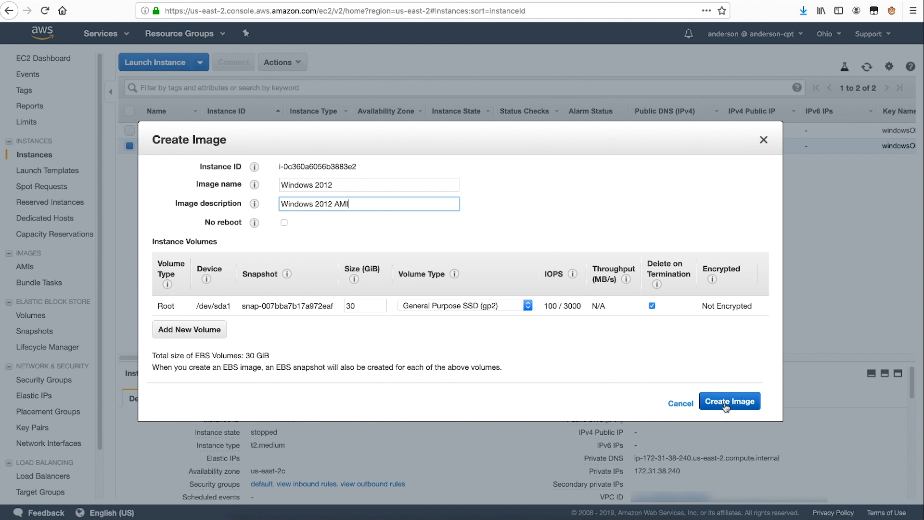
click(729, 401)
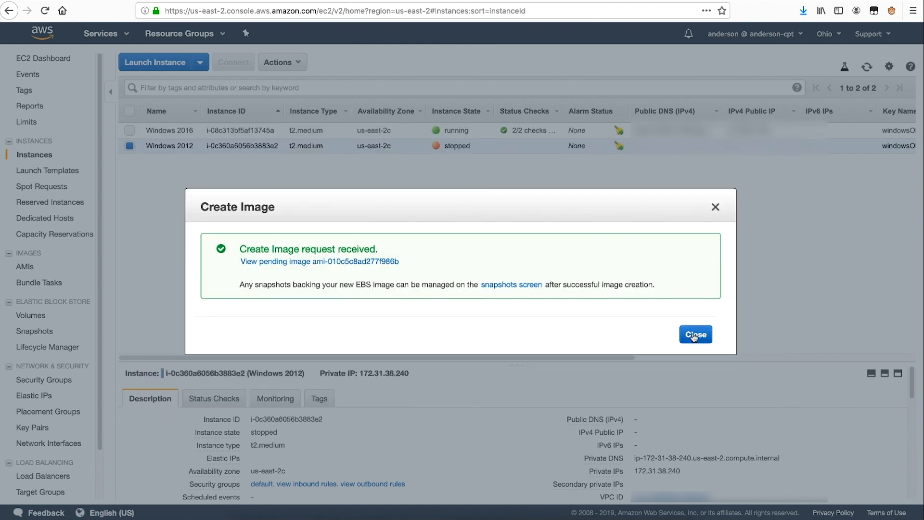
click(695, 334)
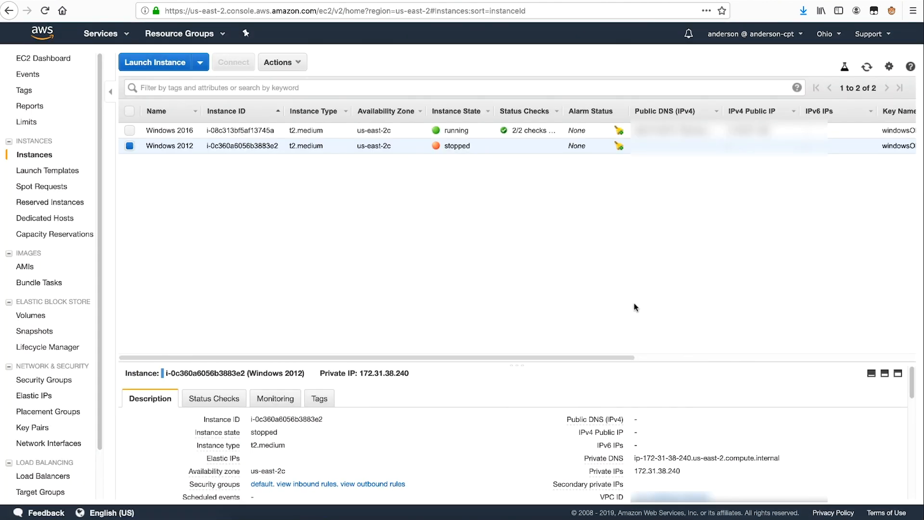
mouse_move(172, 257)
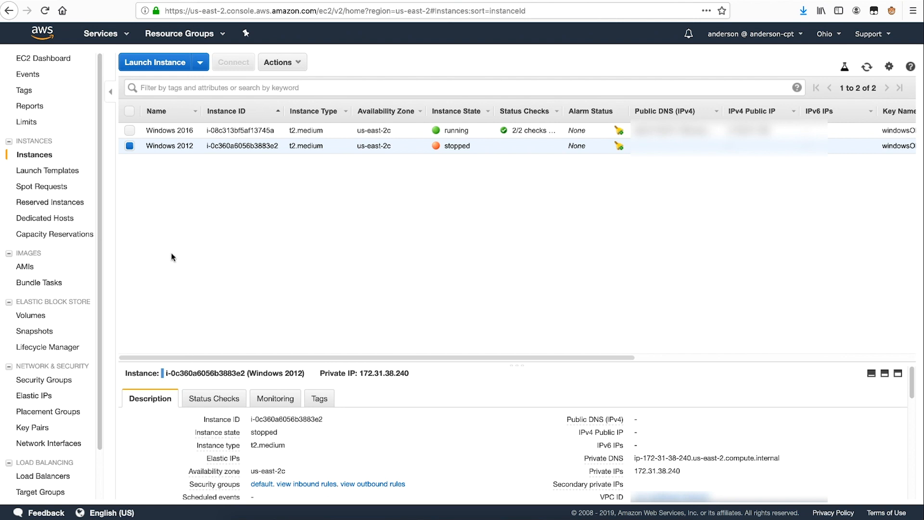
Confirm the Windows 2012 AMI shows as available in AMIs, then return to Instances via the dashboard.
click(25, 267)
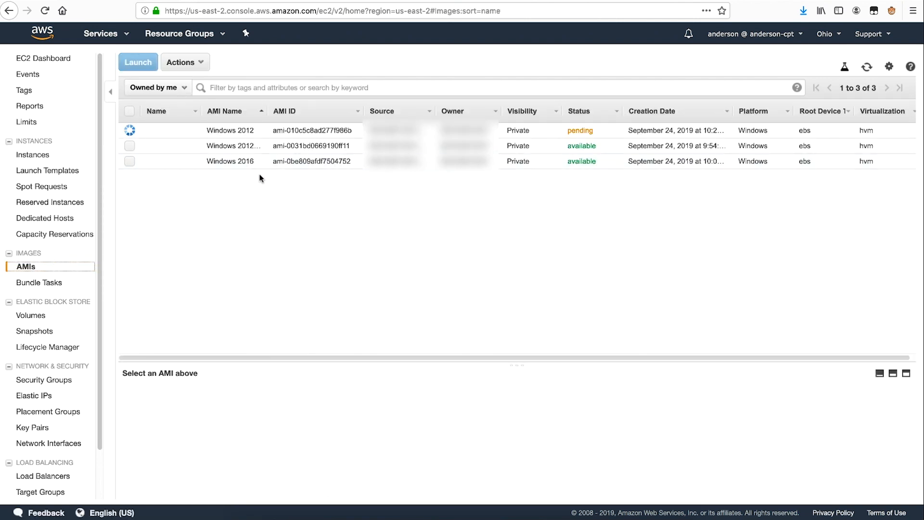
mouse_move(539, 208)
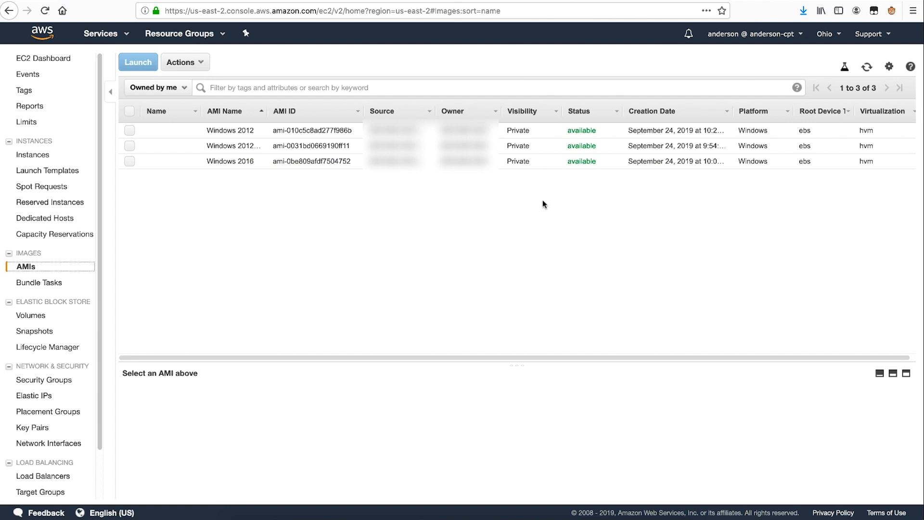
click(43, 58)
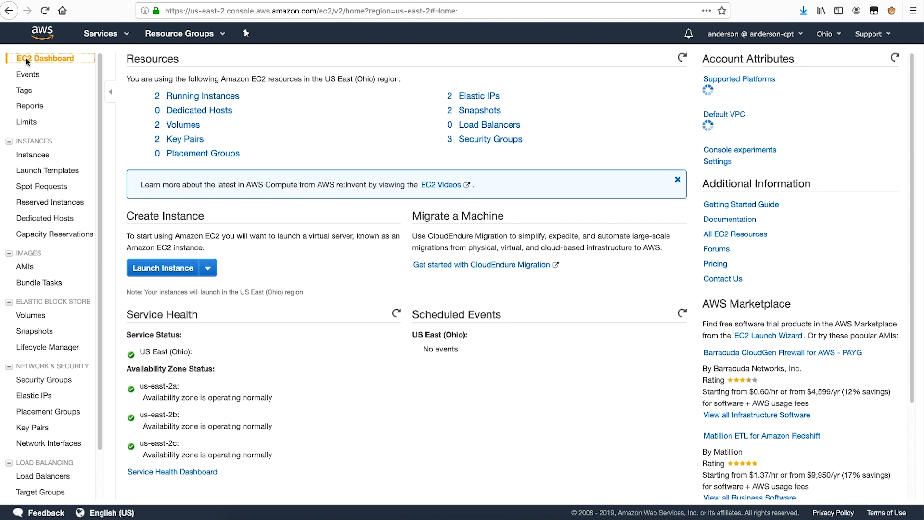
click(32, 154)
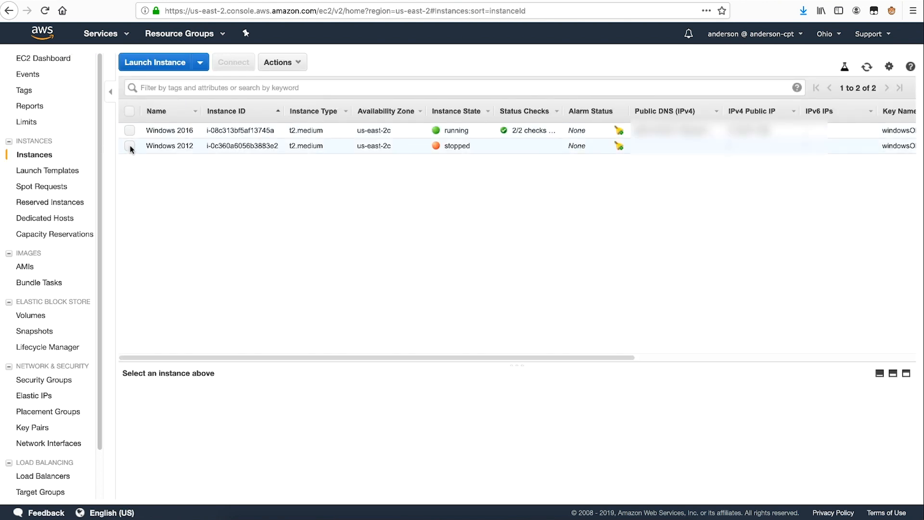
Start the stopped Windows 2012 instance via Actions > Instance State and confirm Yes, Start.
click(129, 146)
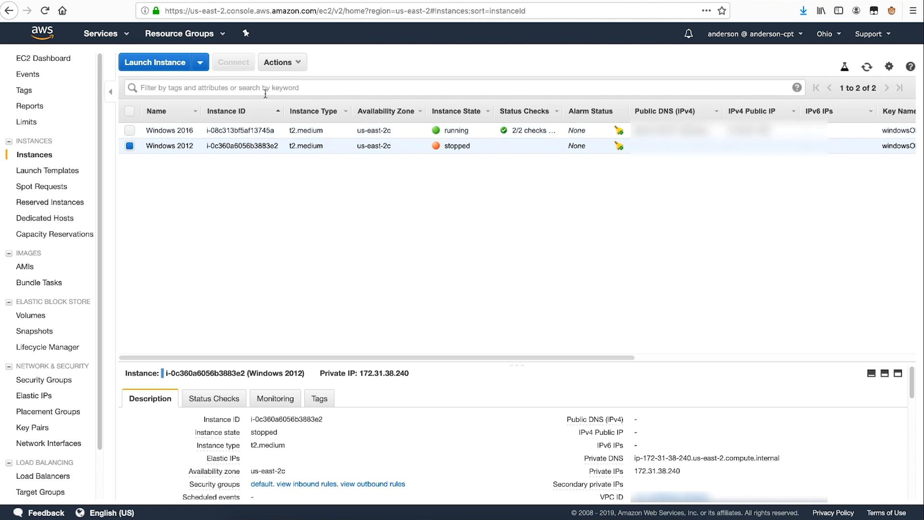
click(282, 62)
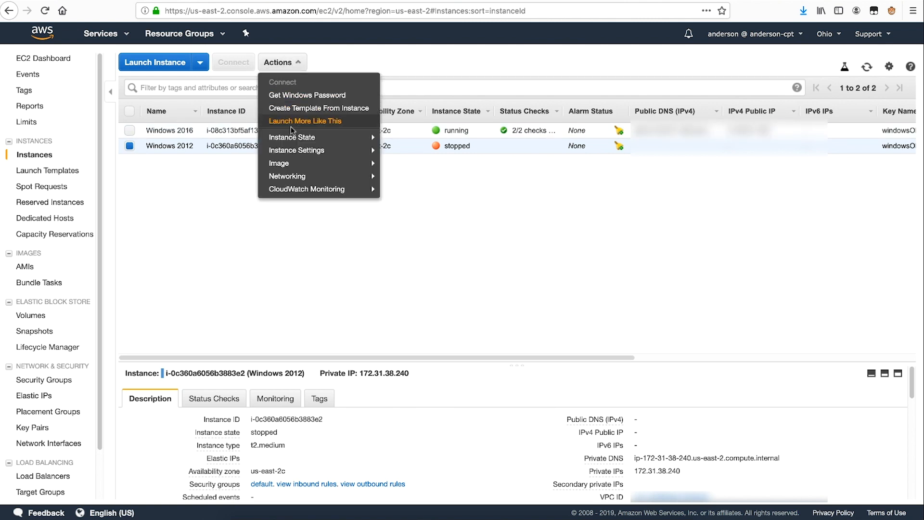
click(291, 137)
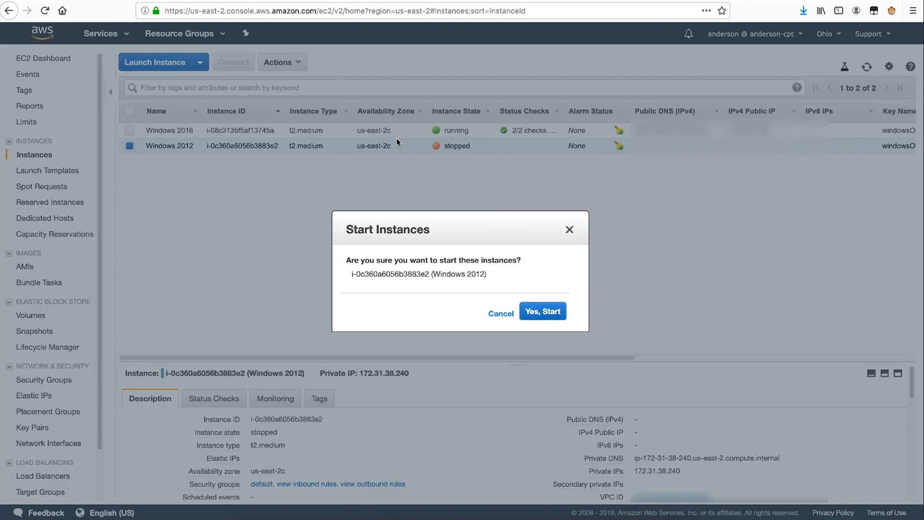
click(543, 311)
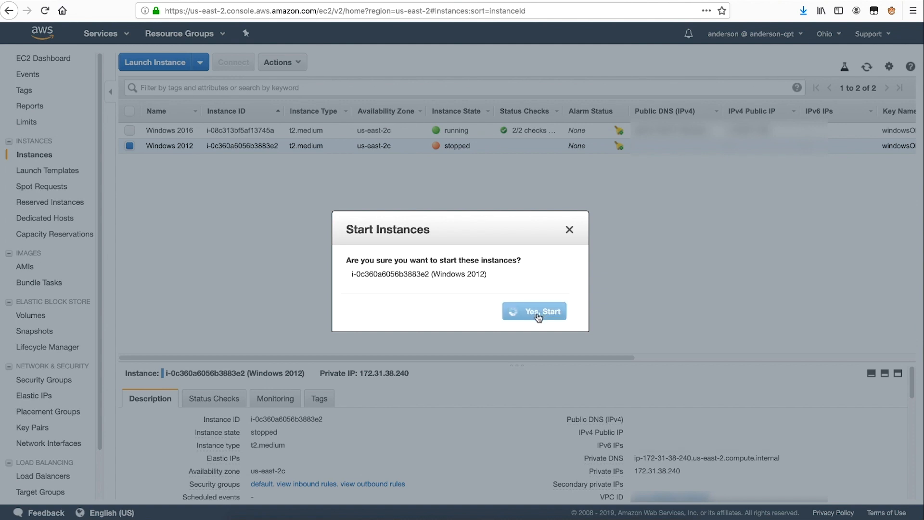
click(539, 311)
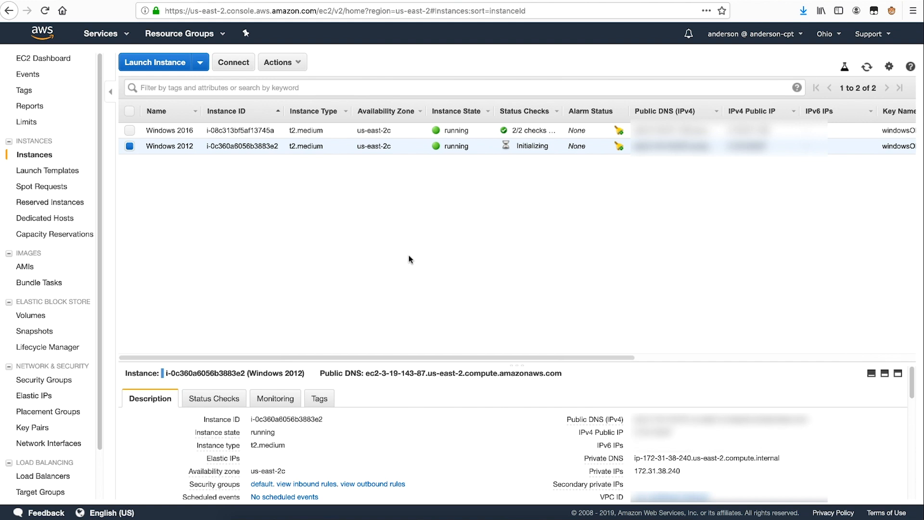
mouse_move(508, 210)
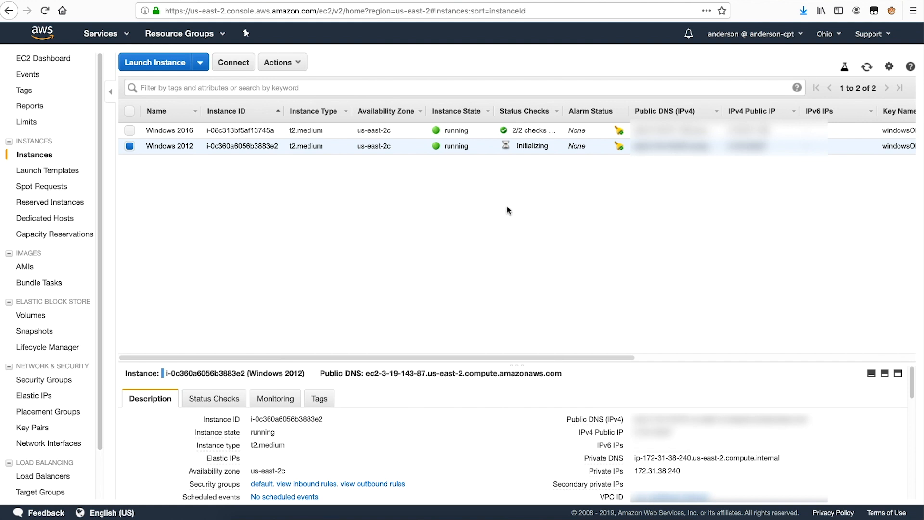